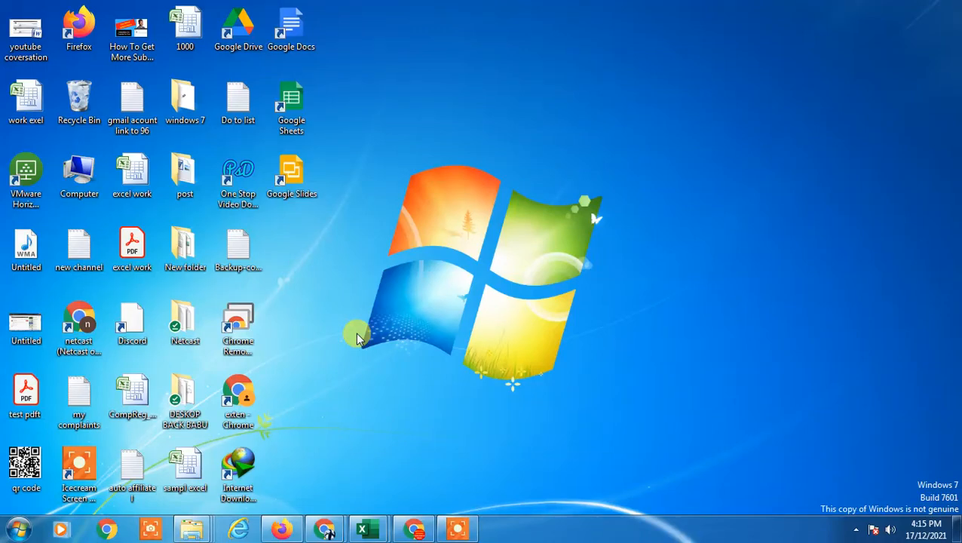
mouse_move(360, 227)
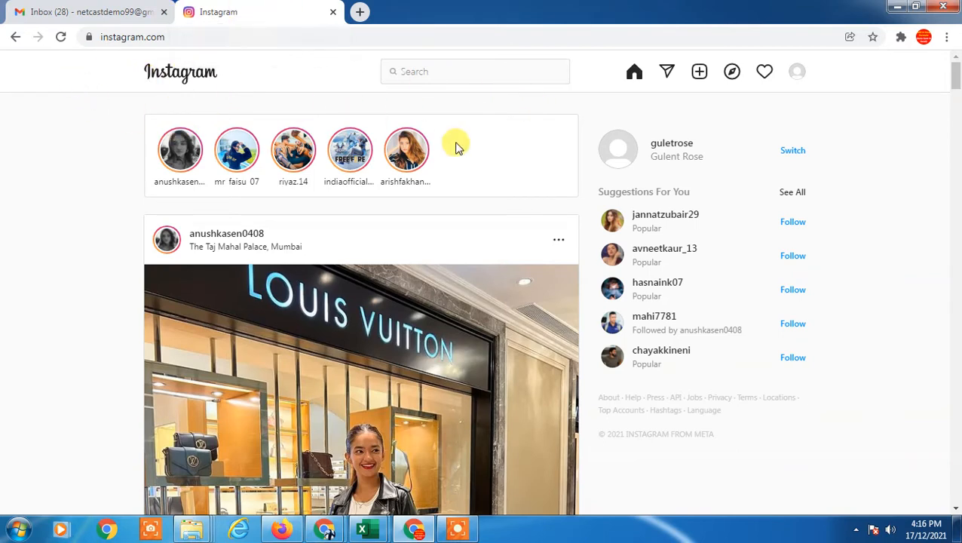
Go to your own Instagram profile page from the account menu
scroll(down, 3)
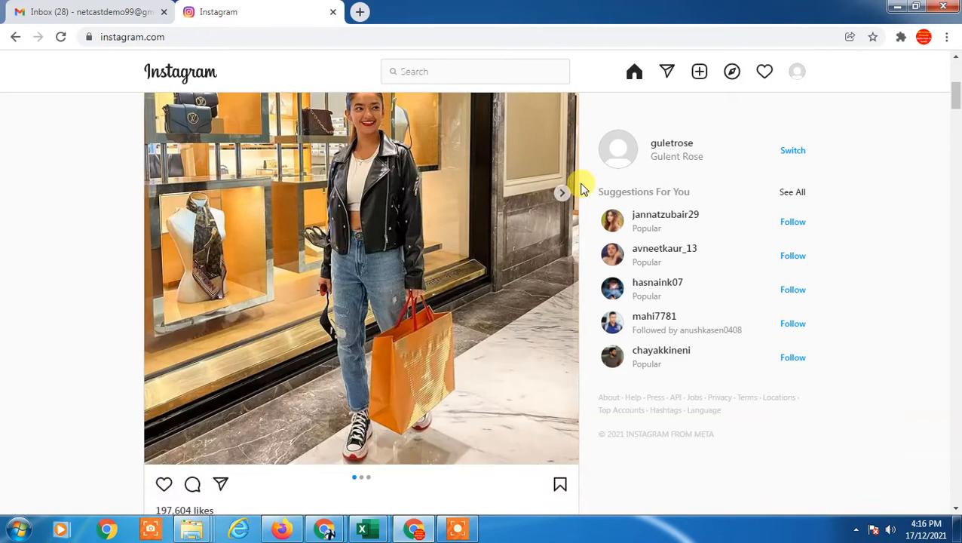
click(797, 70)
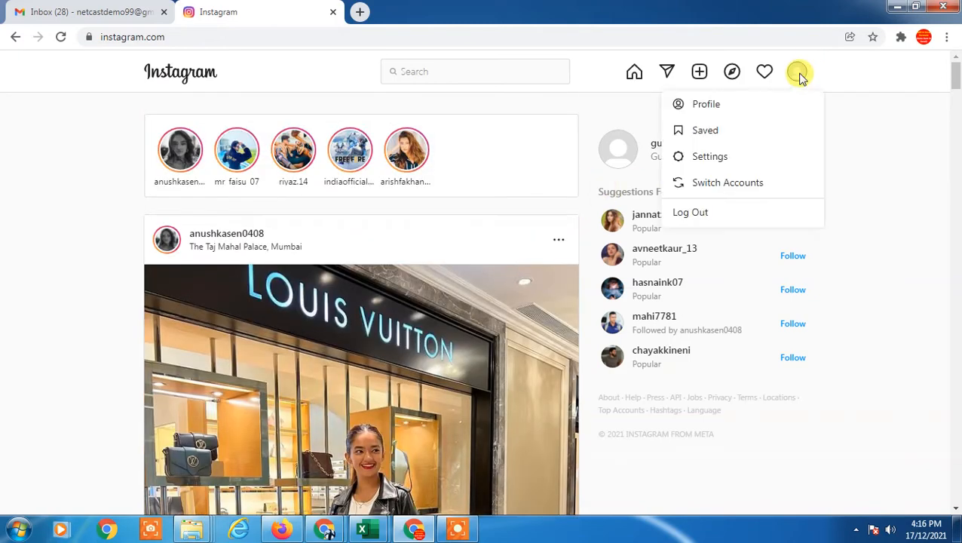
click(707, 105)
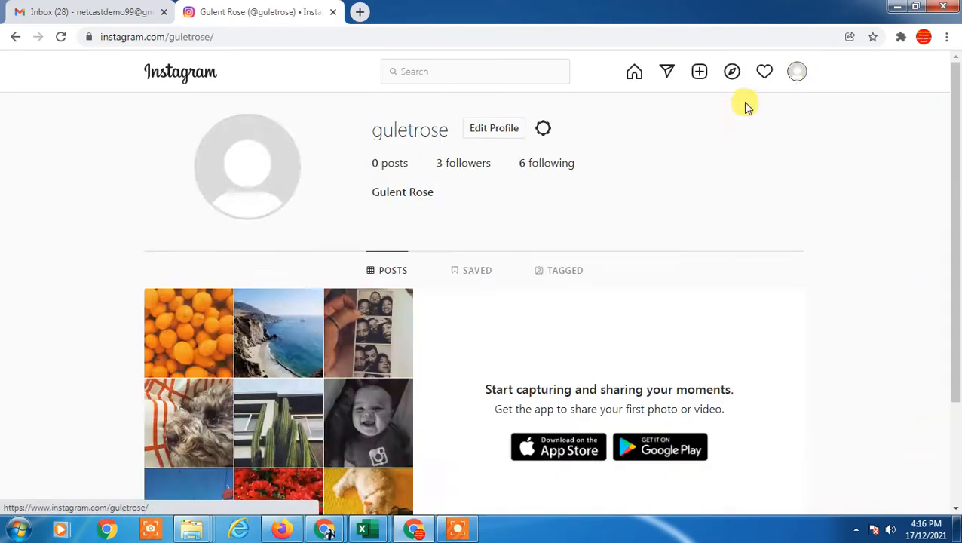
scroll(down, 3)
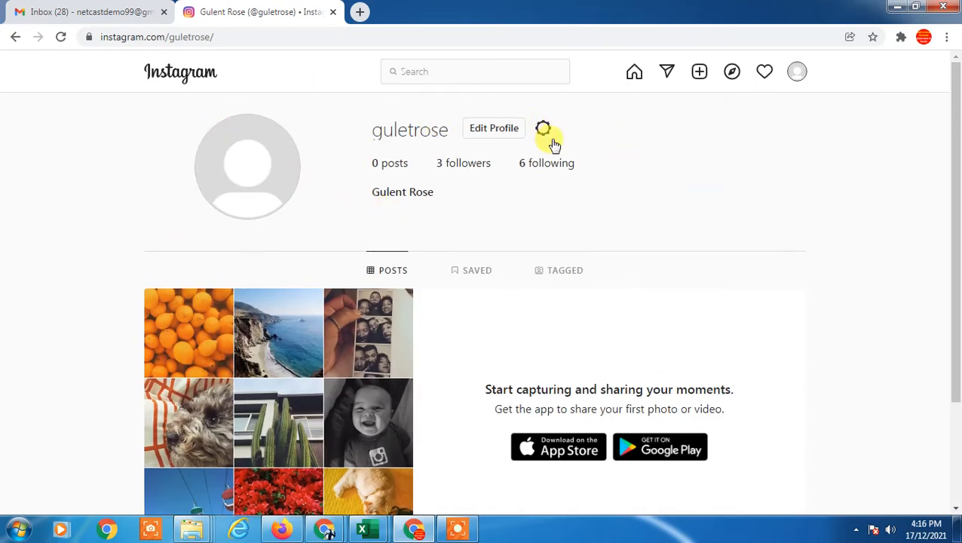
Reach the Privacy and Security settings via the account options list
click(543, 127)
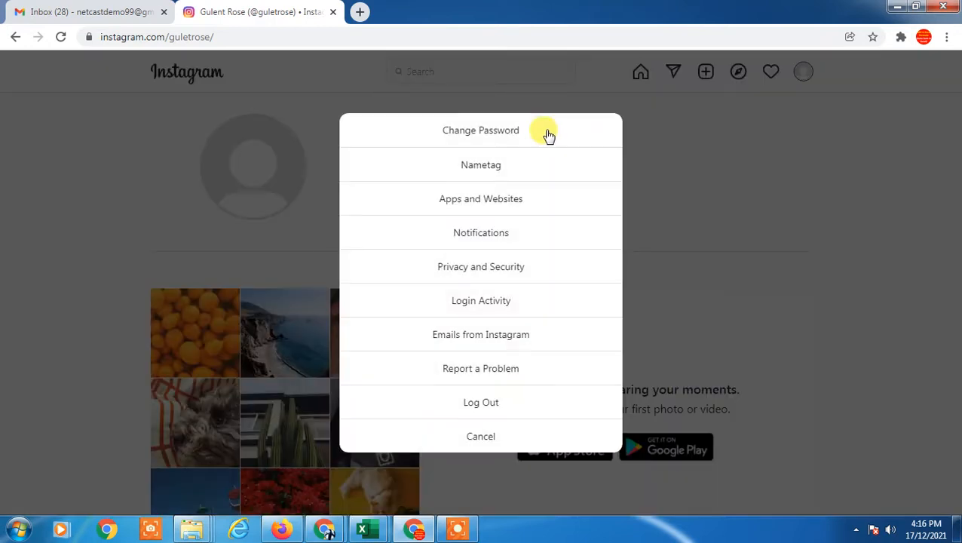
mouse_move(655, 187)
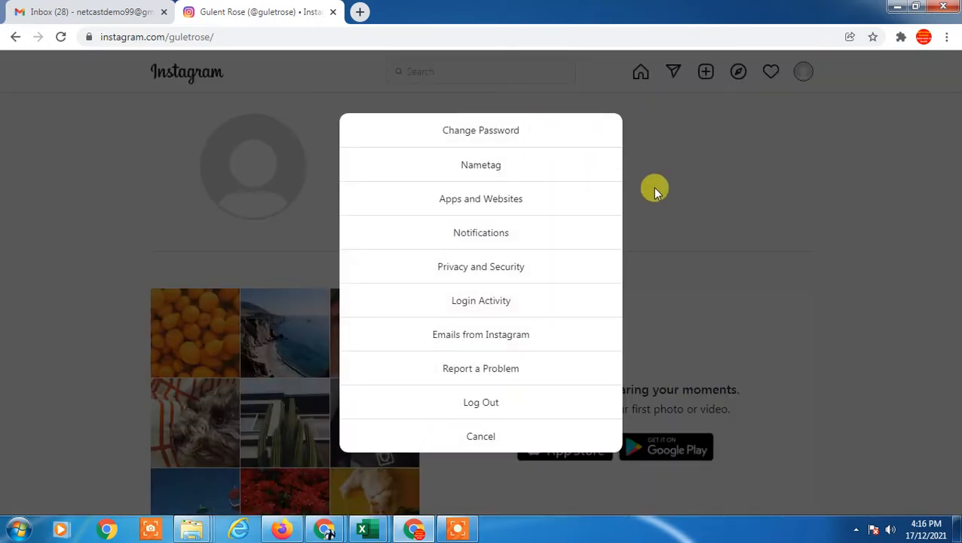
mouse_move(401, 239)
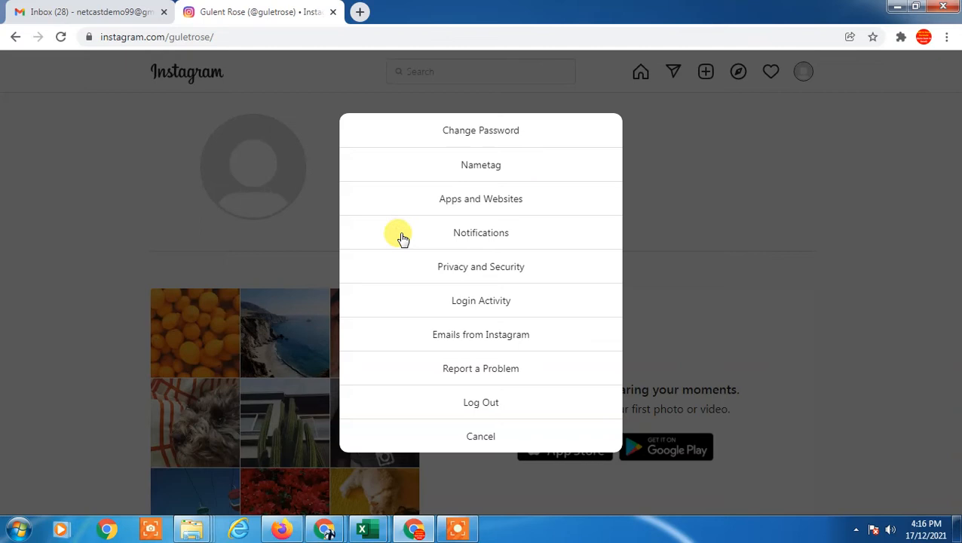
mouse_move(472, 266)
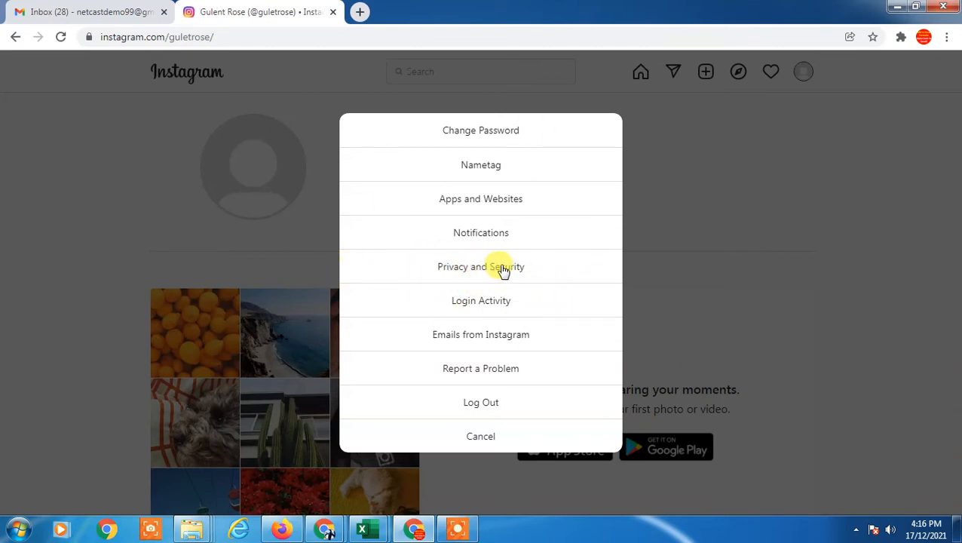
click(480, 266)
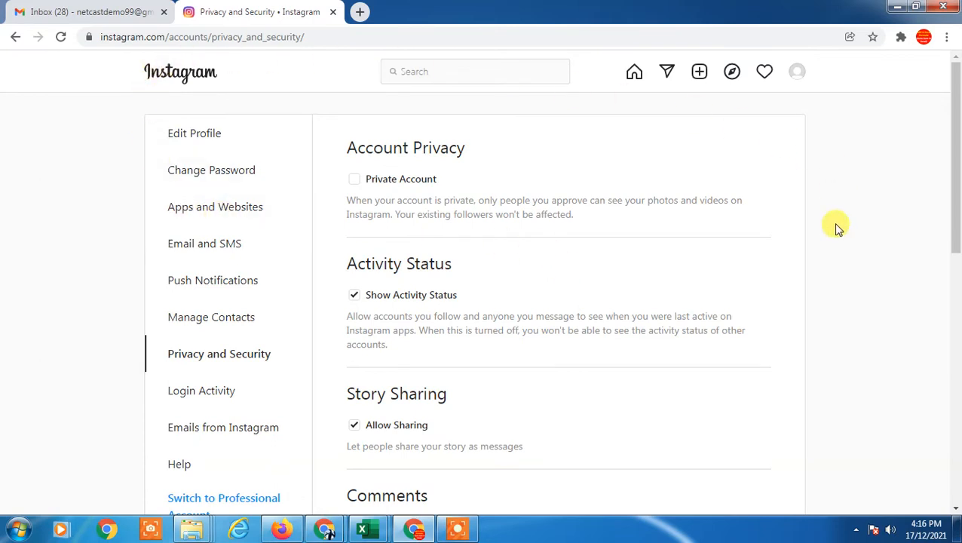
mouse_move(838, 253)
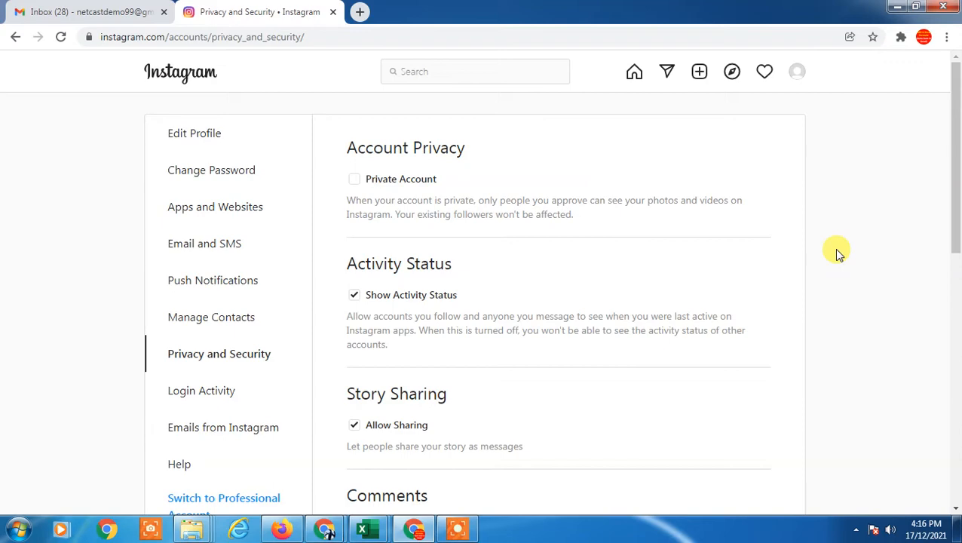
Reach the Account Data page from the Account Data section
scroll(down, 3)
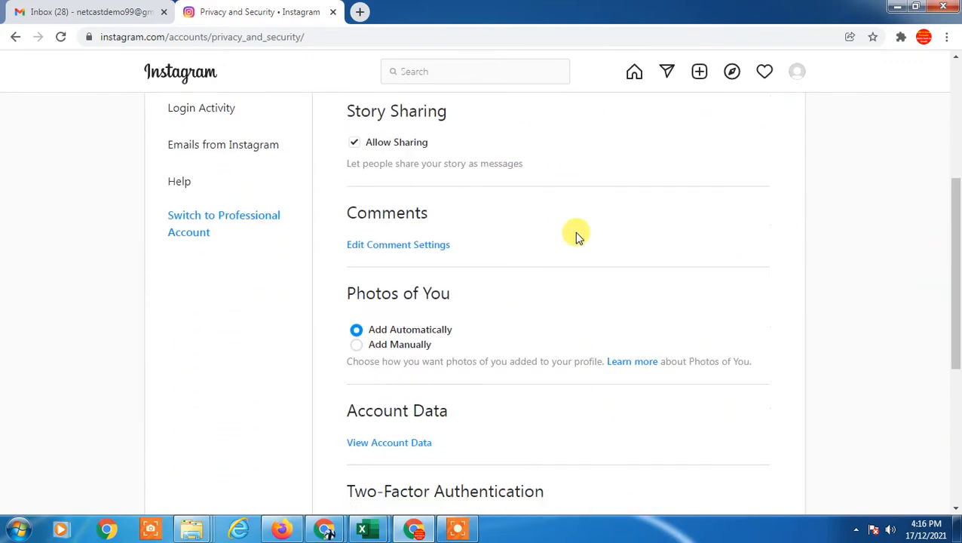
scroll(up, 3)
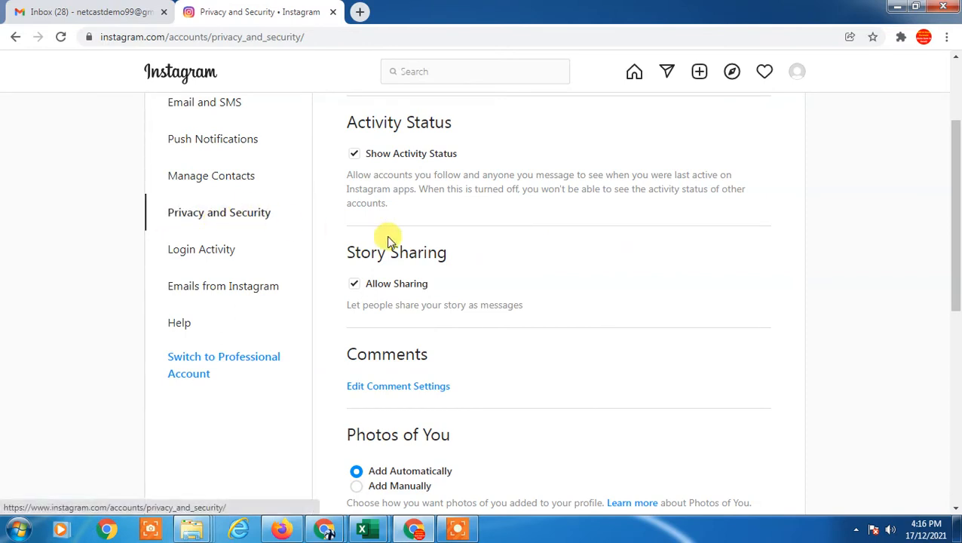
scroll(down, 3)
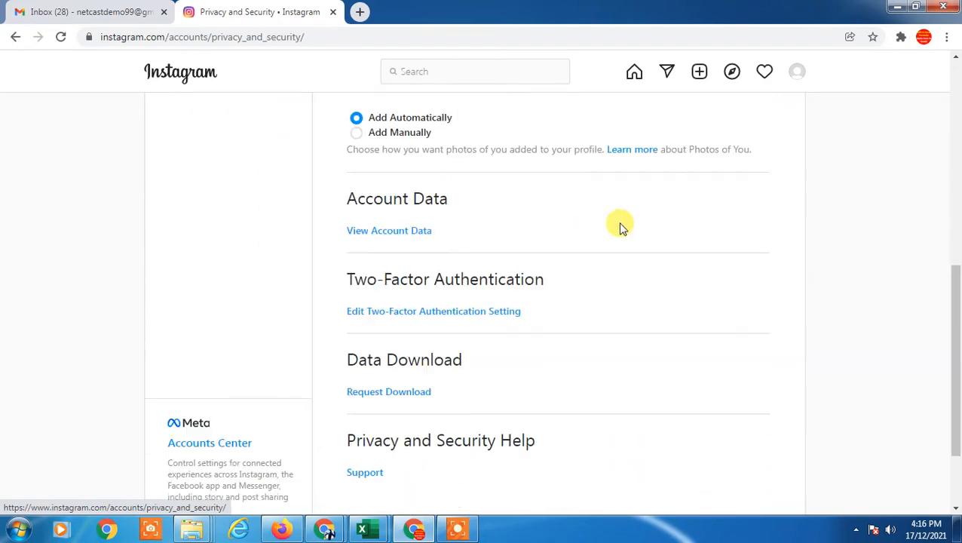
scroll(down, 3)
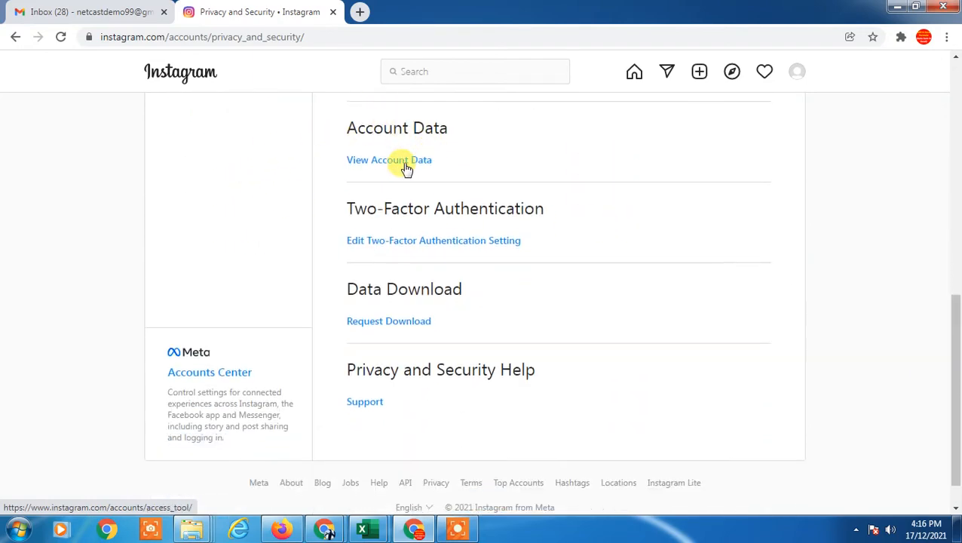
click(389, 160)
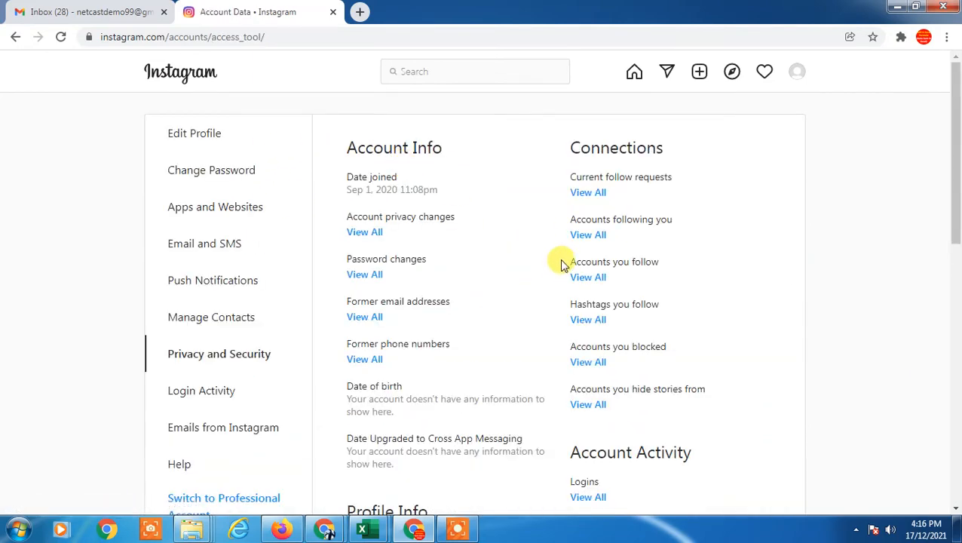
Show the full 'Accounts you blocked' list under Connections
scroll(down, 3)
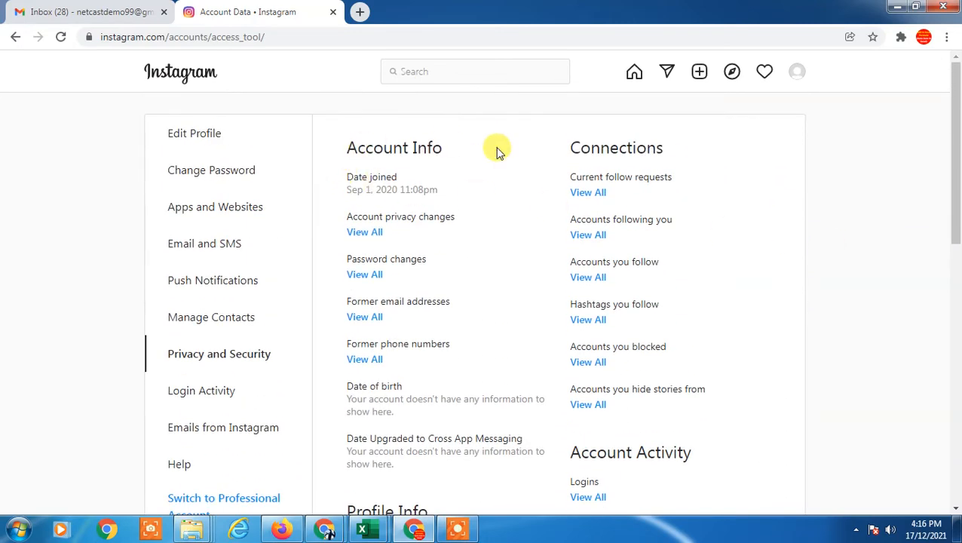
scroll(down, 3)
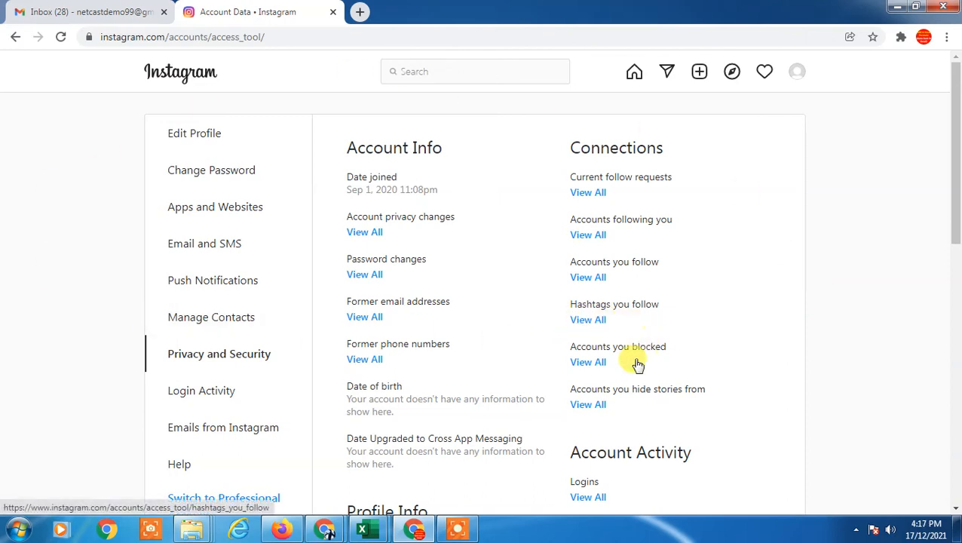
click(588, 362)
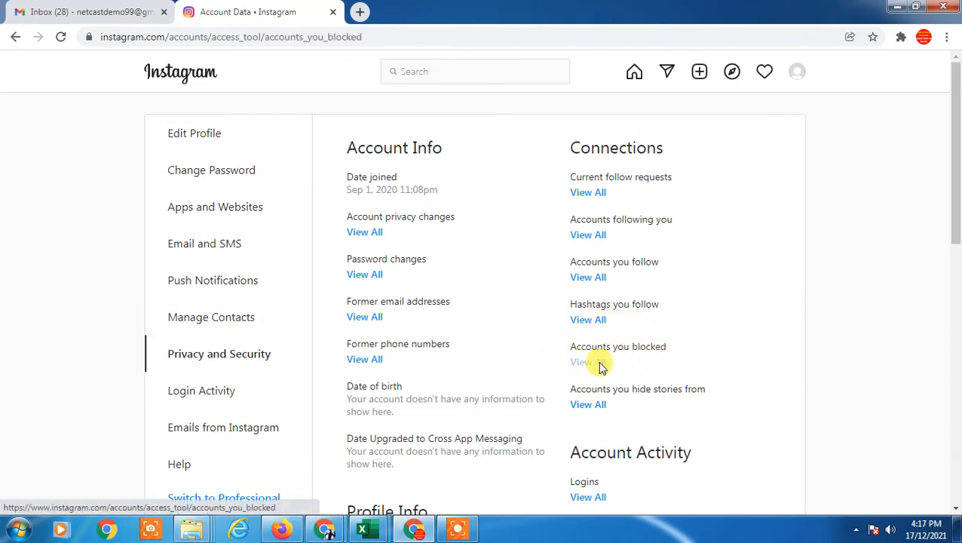
click(584, 362)
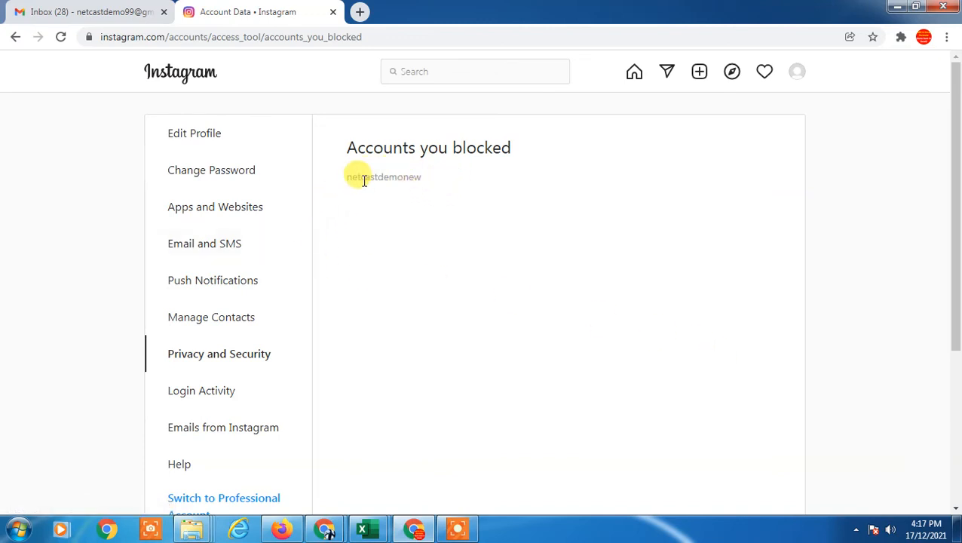
Copy the blocked username, search it, and view that account's profile
right_click(383, 177)
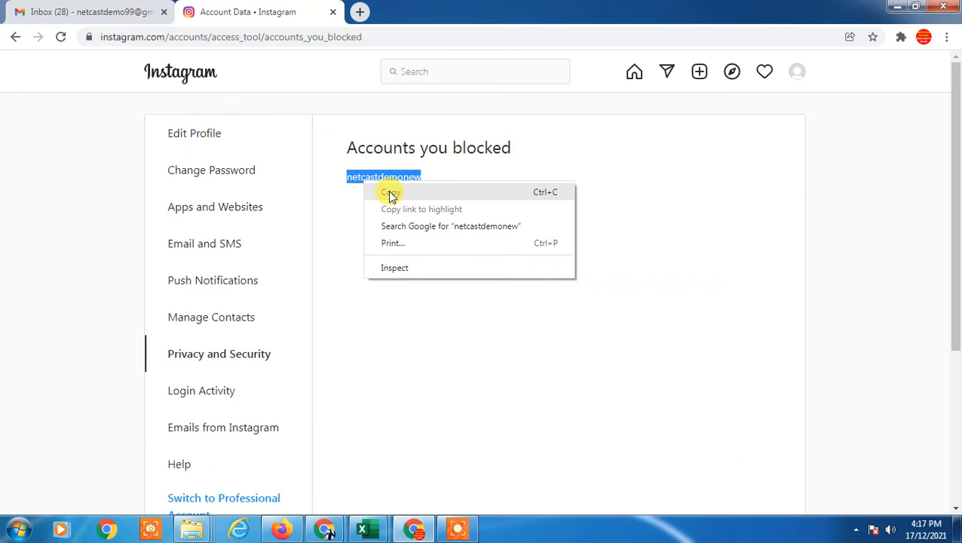
click(476, 71)
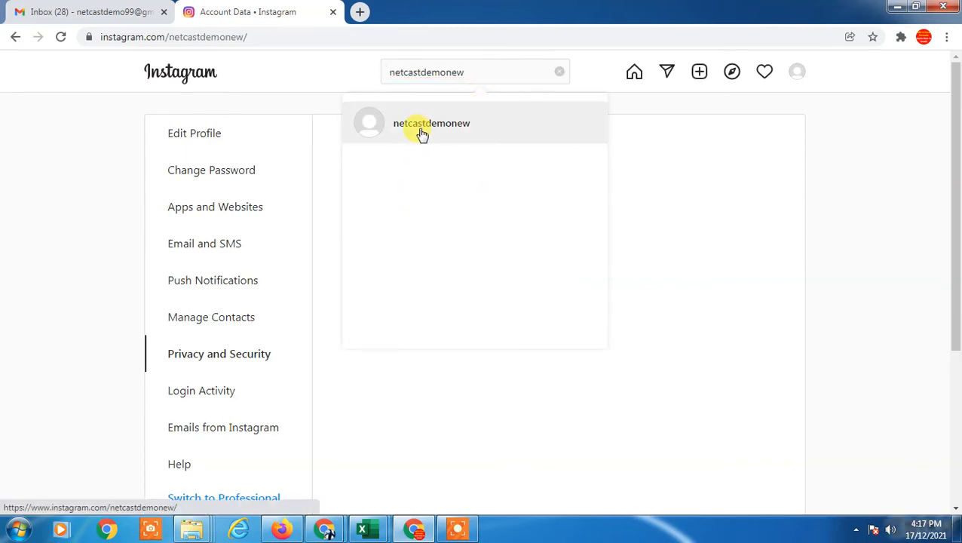
click(432, 124)
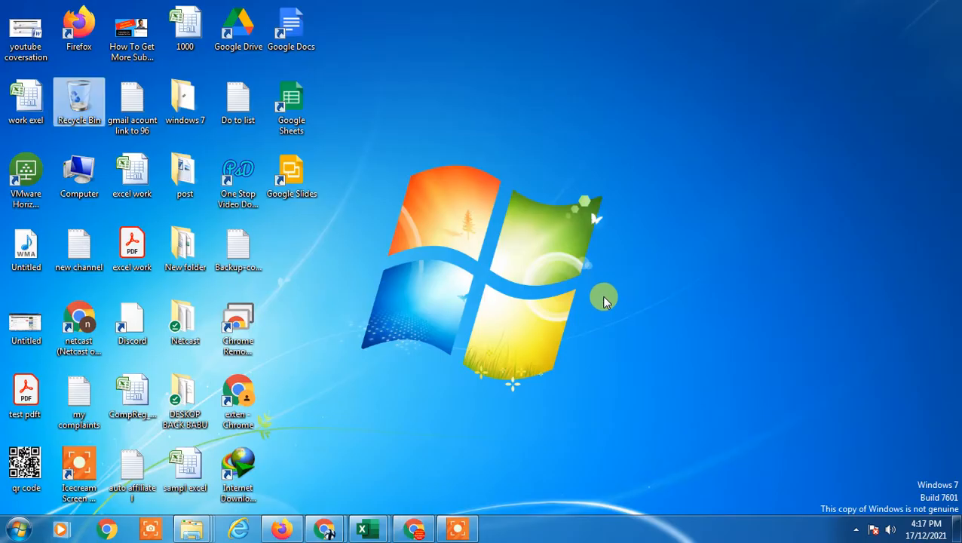
mouse_move(637, 235)
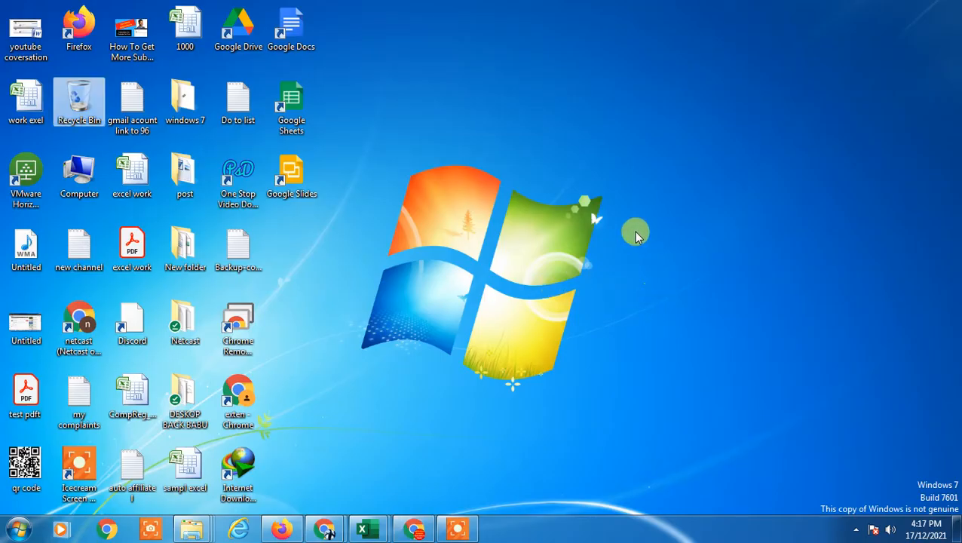
mouse_move(636, 123)
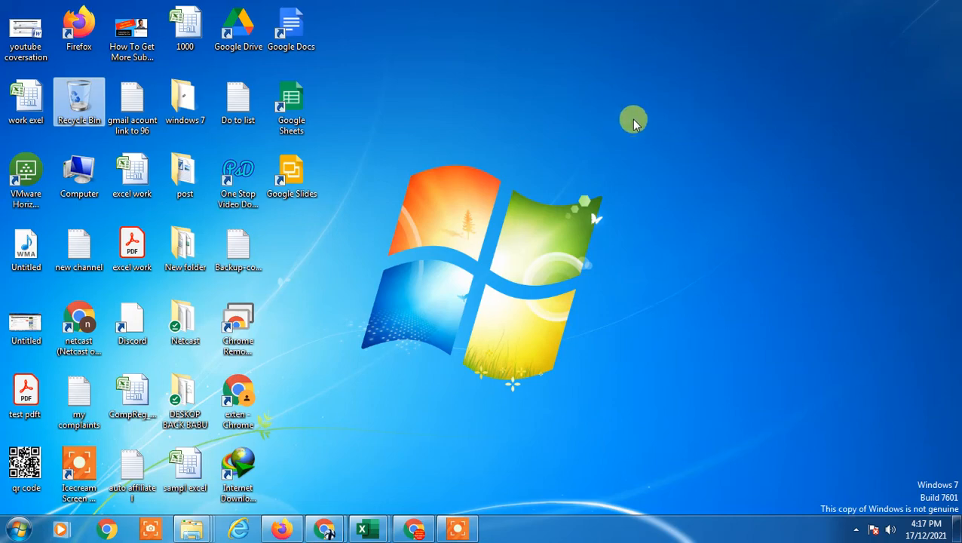